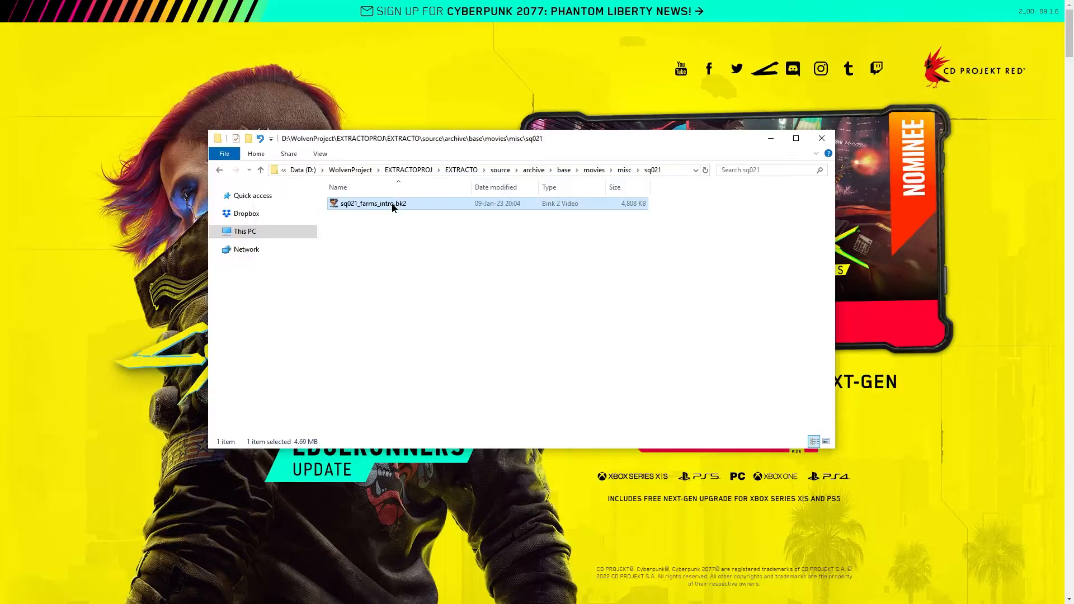
Step: Play the extracted Screen_Video_BloodHarvest_003.bk2 video from the movies folder in Bink Video Player
{"action": "double_click", "coordinate": [373, 204]}
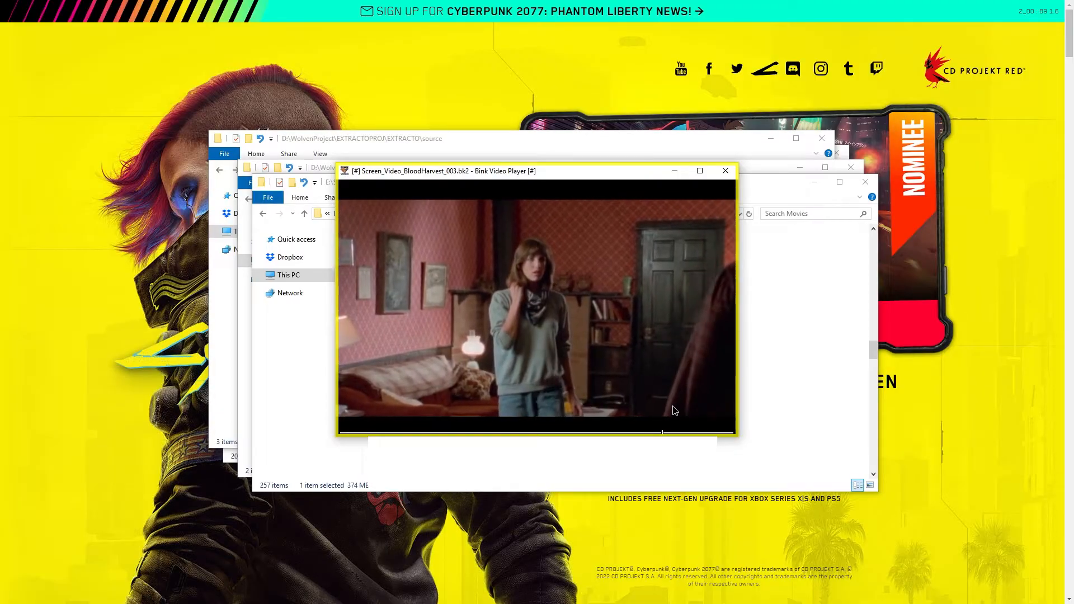